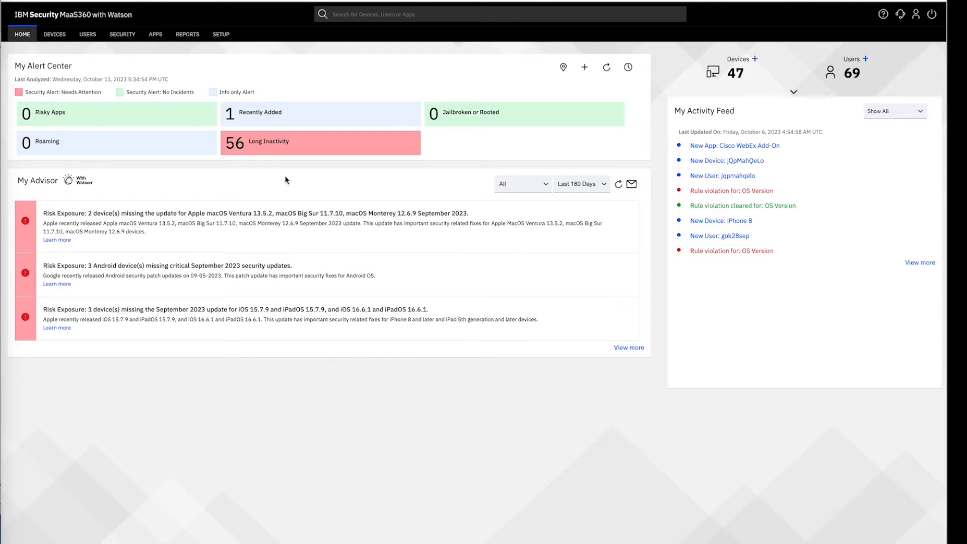
mouse_move(300, 62)
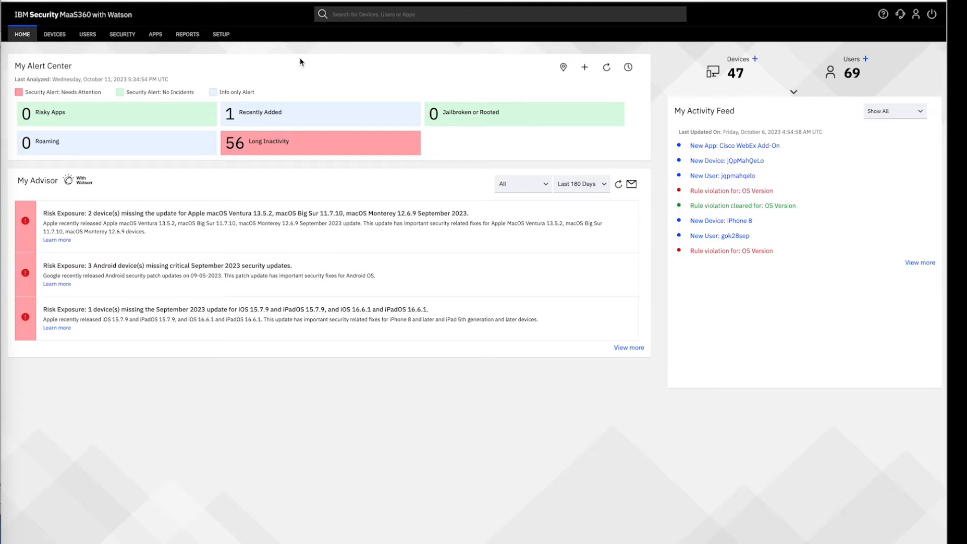
mouse_move(221, 35)
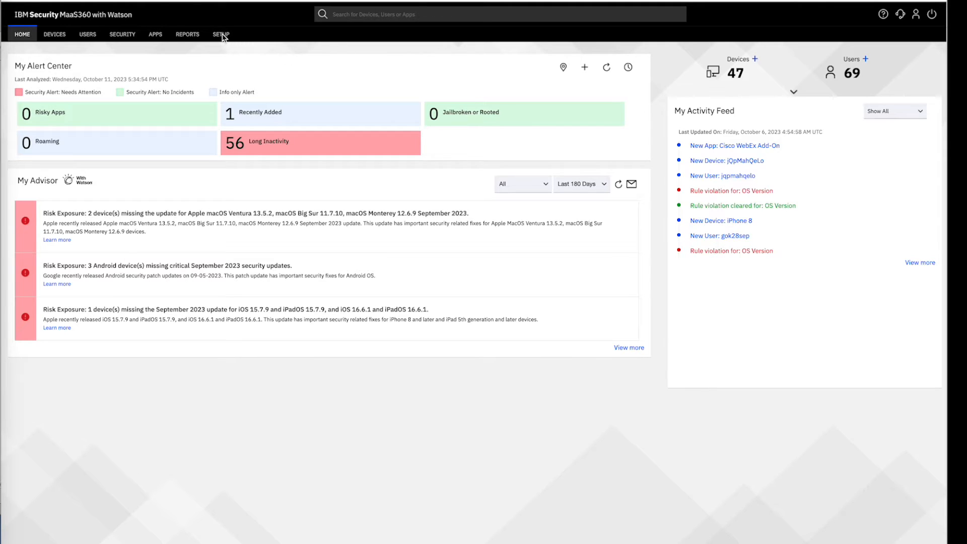
mouse_move(224, 36)
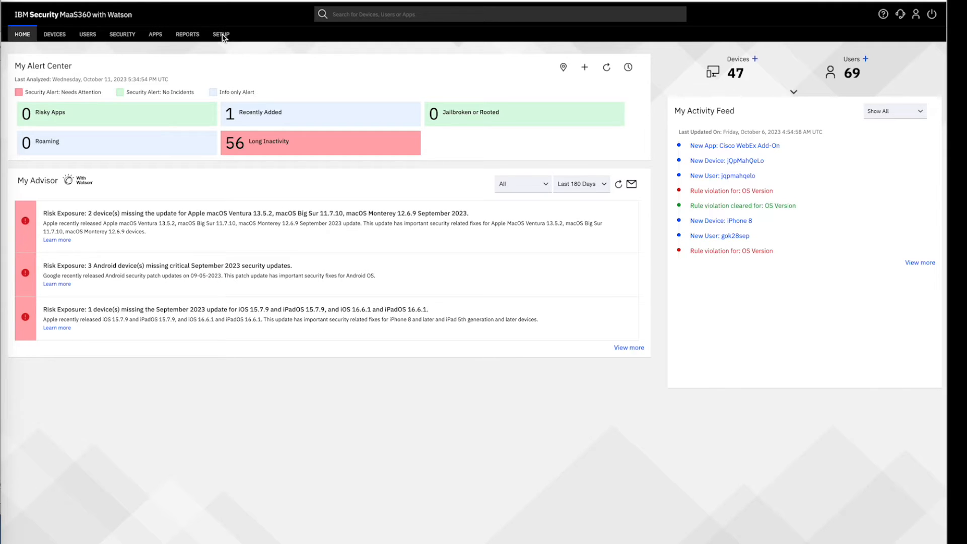
Open the Services page from the SETUP menu, where User Risk Management shows as enabled.
click(221, 34)
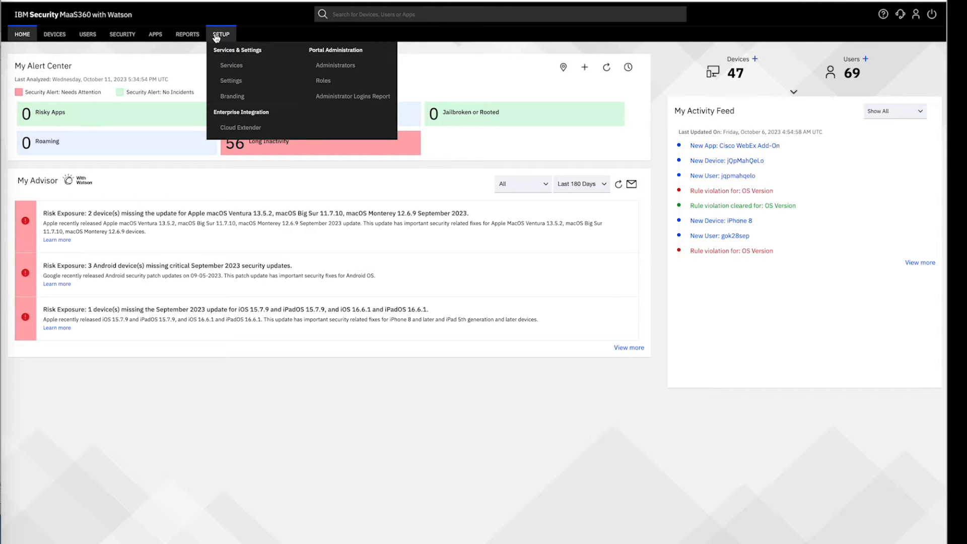
mouse_move(232, 65)
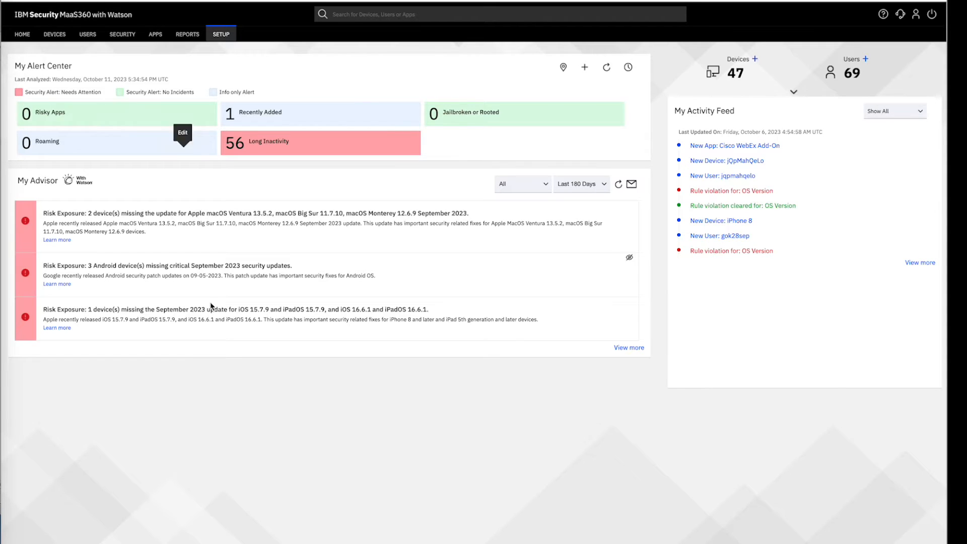
click(221, 34)
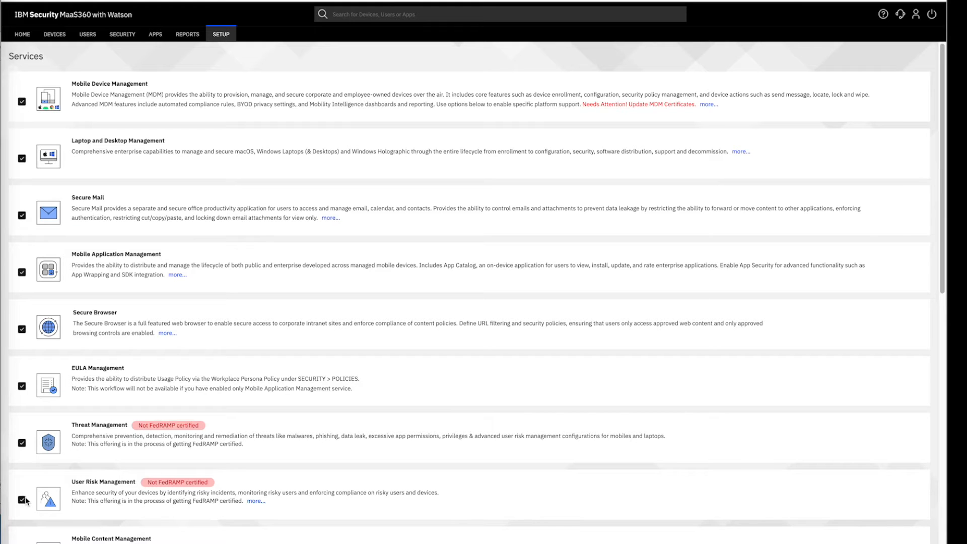
mouse_move(133, 130)
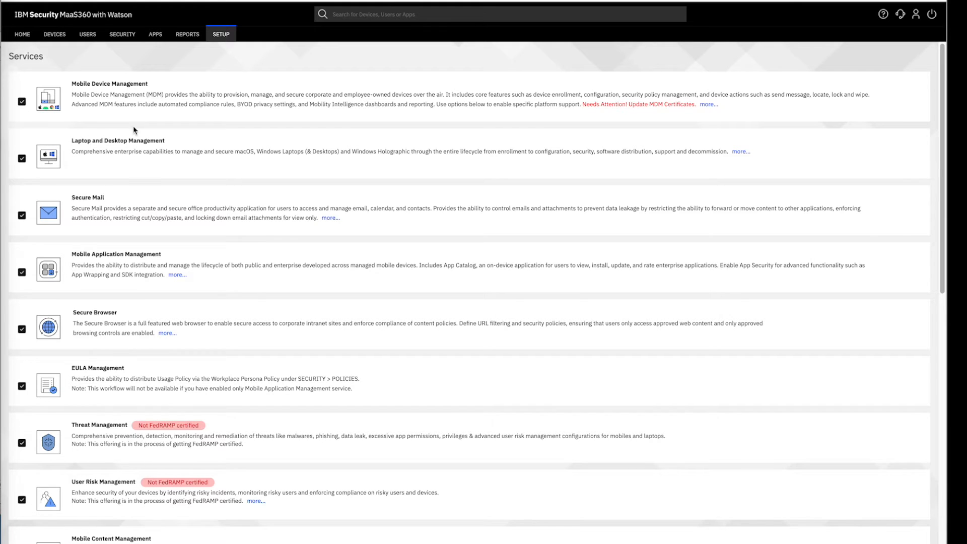
Open the SECURITY menu listing policies, compliance rules, patches, privacy and risk rules.
click(122, 35)
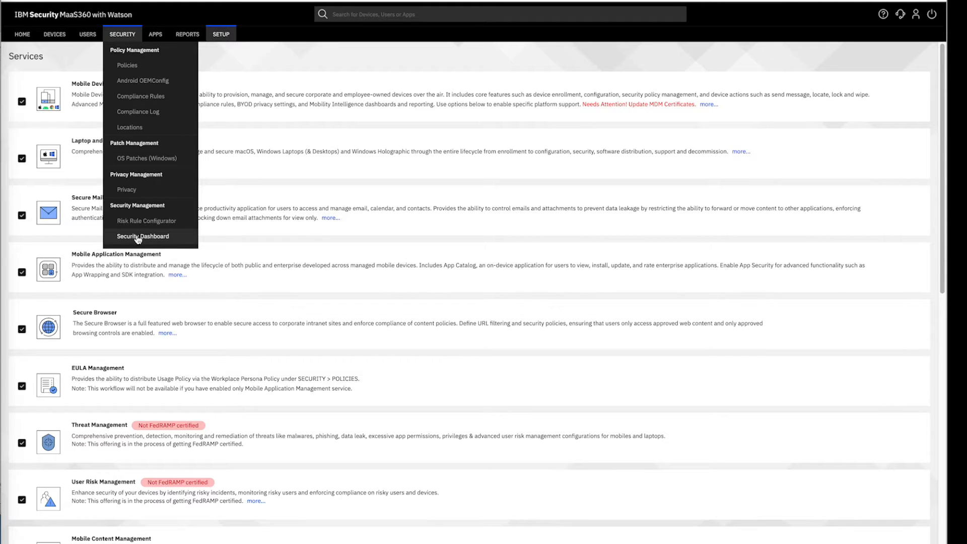
mouse_move(122, 46)
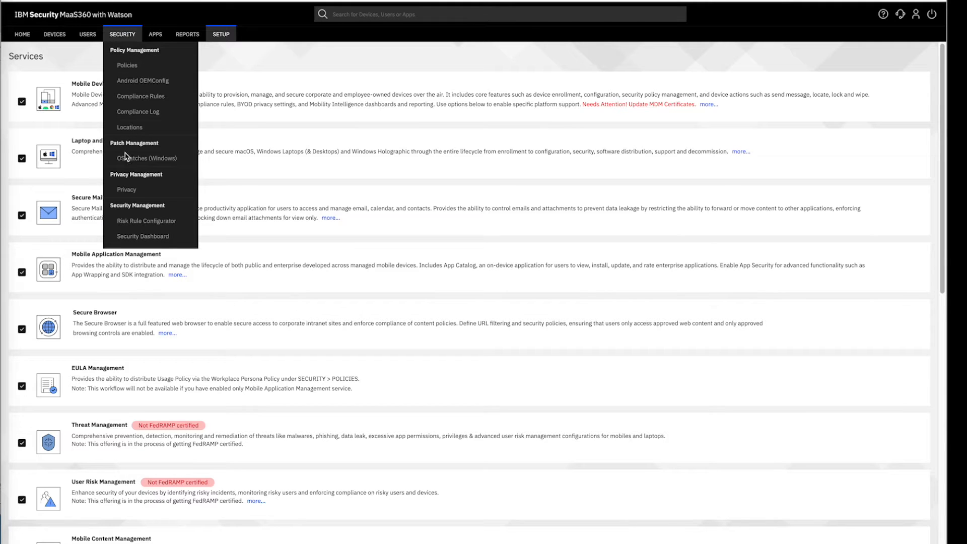
mouse_move(146, 221)
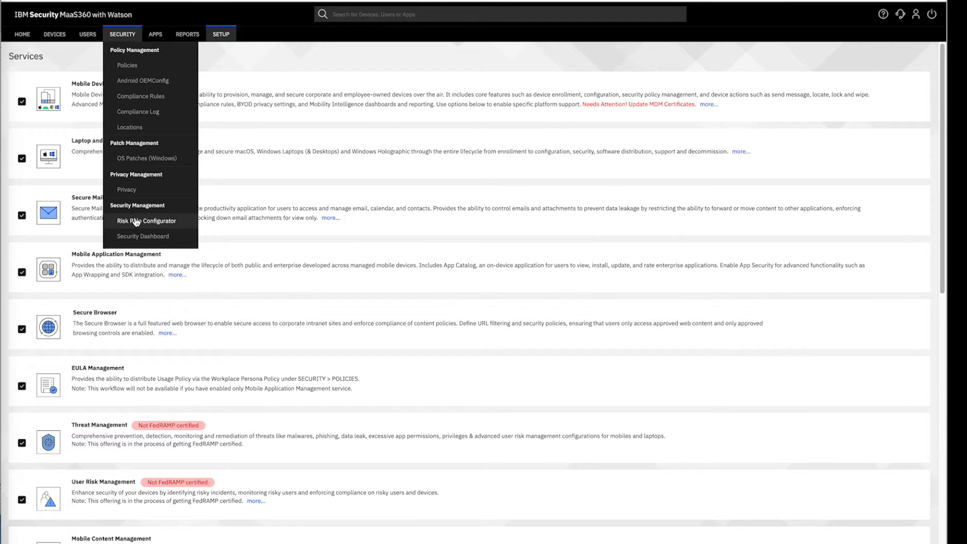
Open the Risk Rule Configurator and review the rules' severities and enabled states.
click(146, 222)
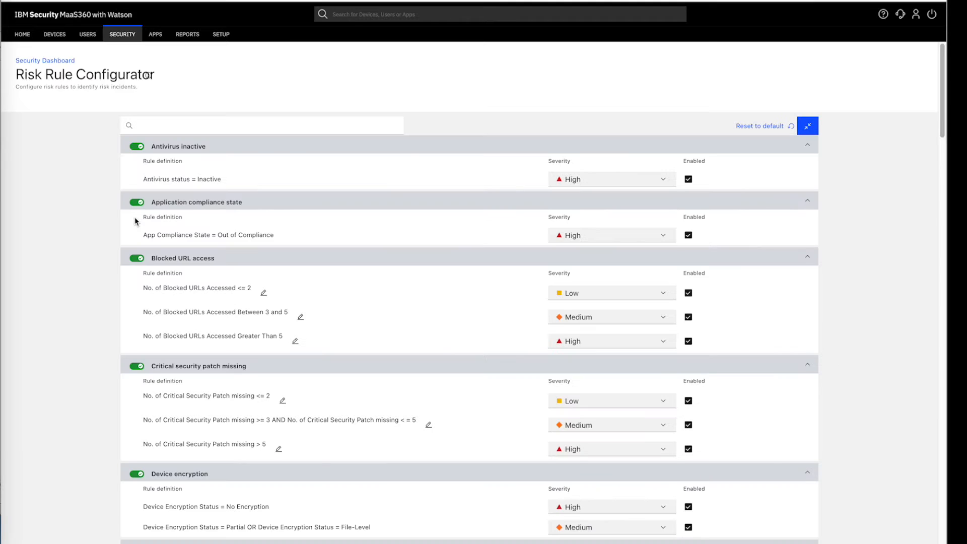
mouse_move(209, 206)
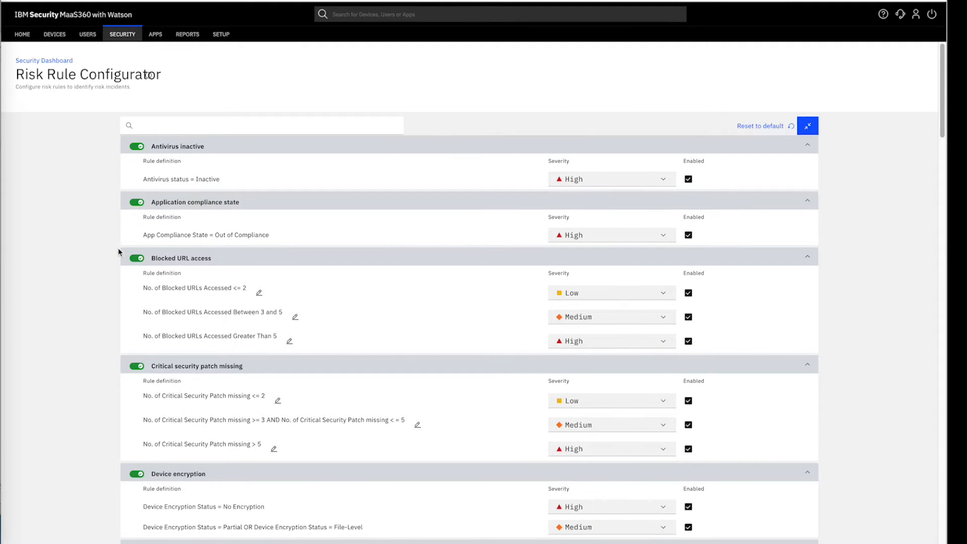
mouse_move(566, 106)
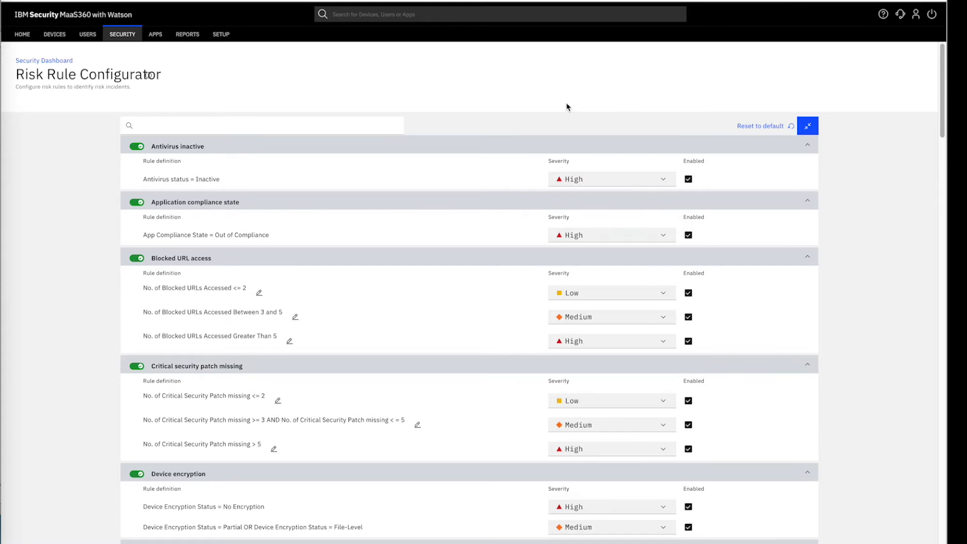
mouse_move(649, 172)
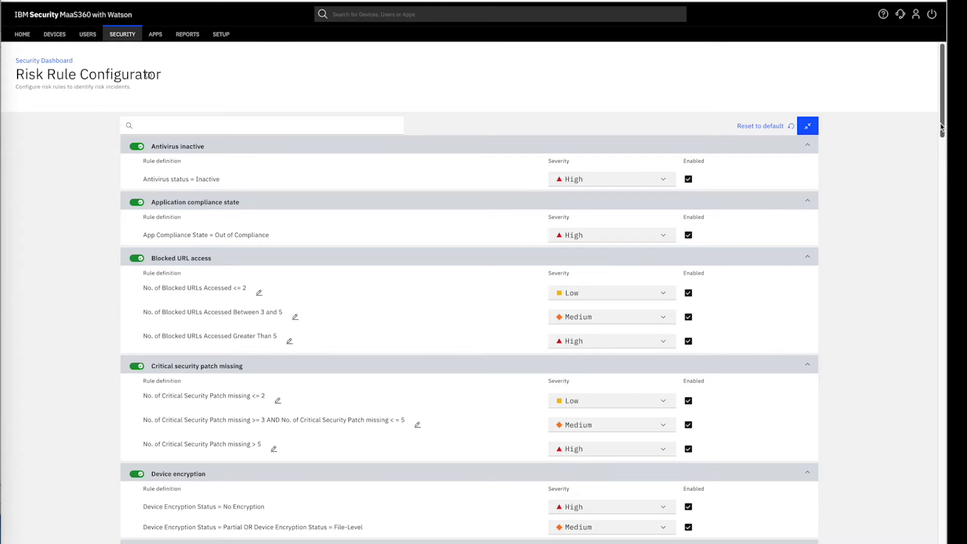
scroll(down, 3)
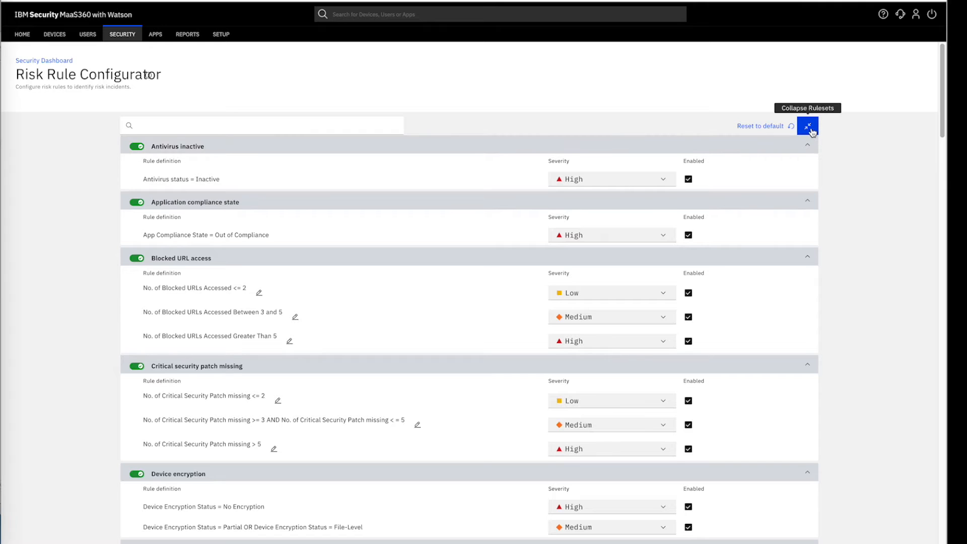
click(807, 126)
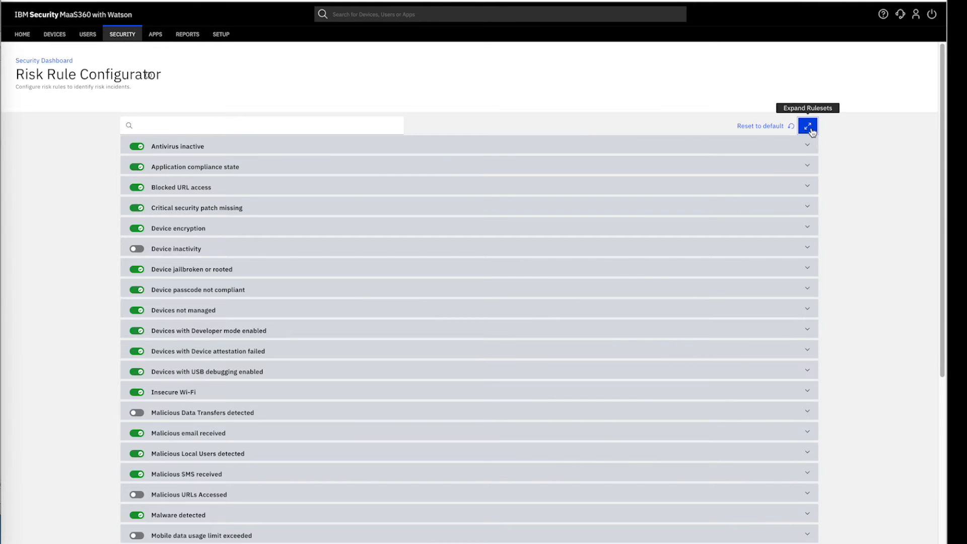
click(808, 126)
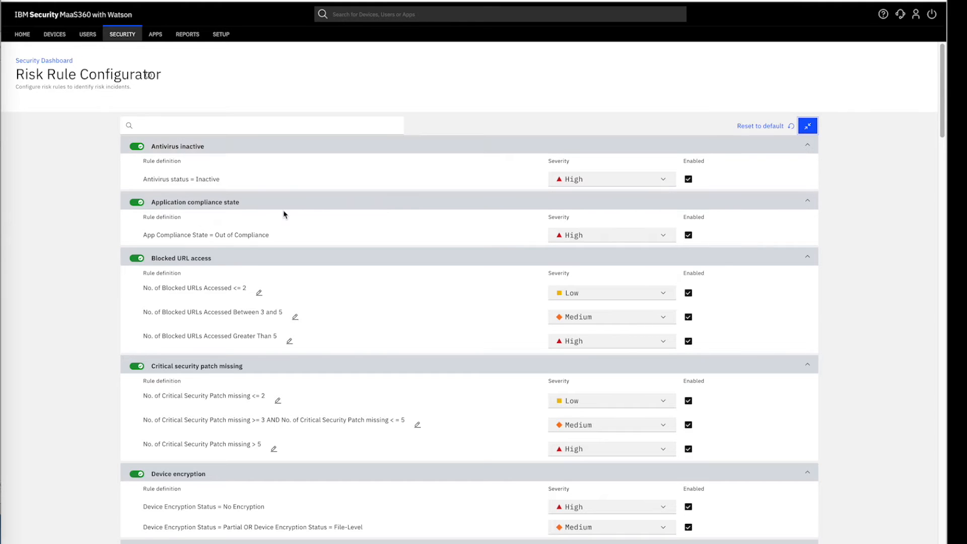
mouse_move(203, 261)
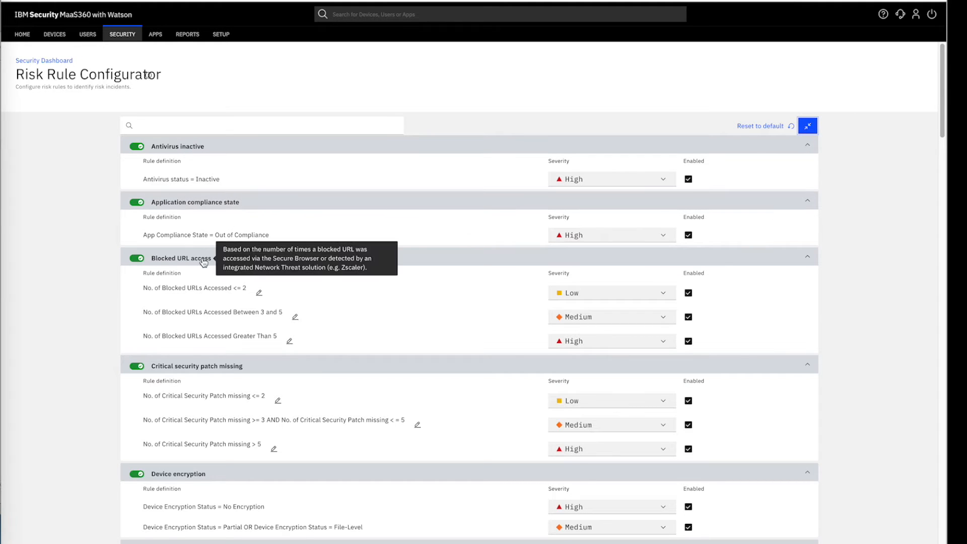
mouse_move(208, 206)
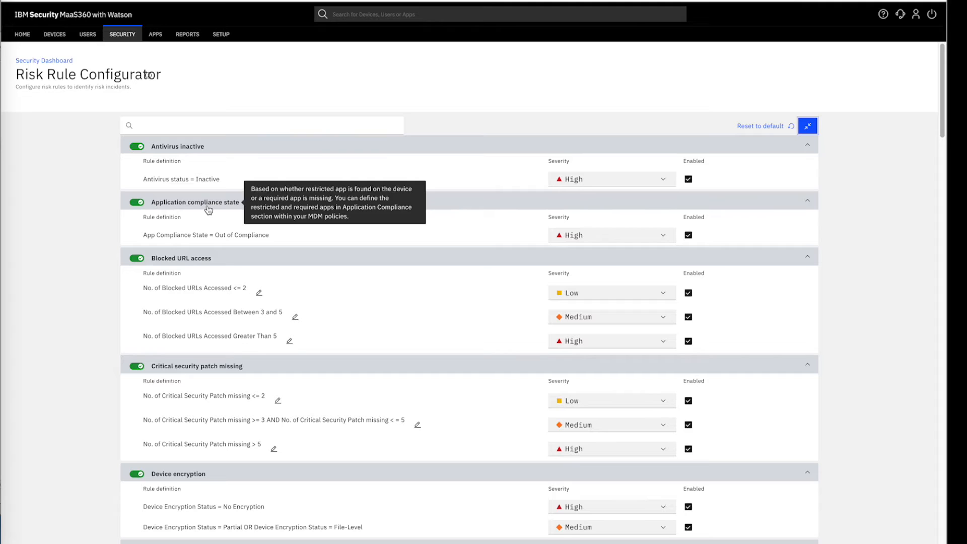
Toggle the Blocked URL access rule set off and on, re-enabling its low-severity rule.
click(136, 258)
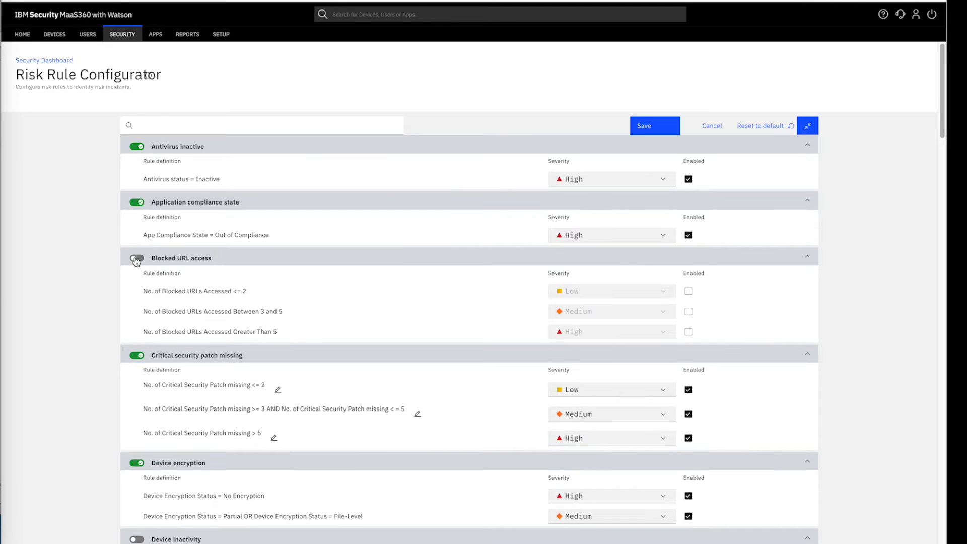
click(136, 257)
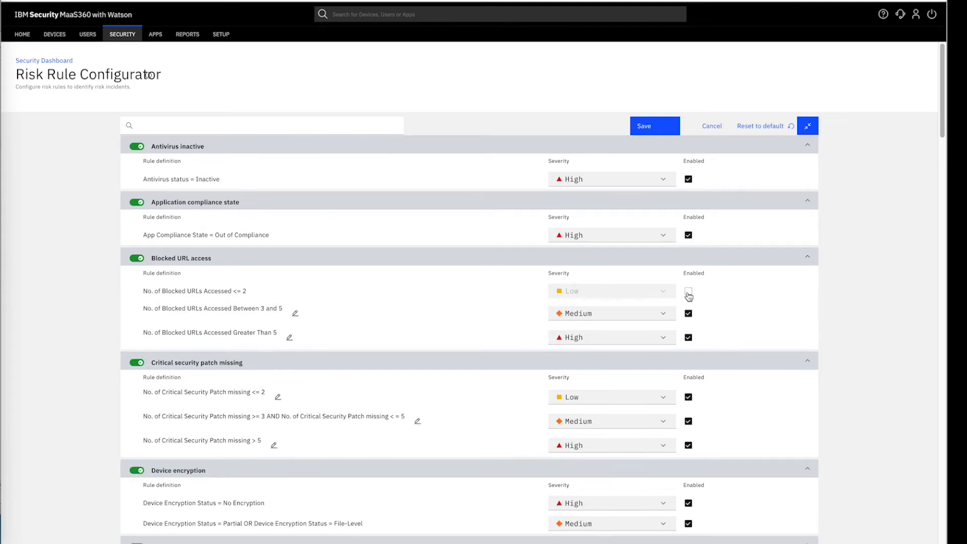
click(688, 294)
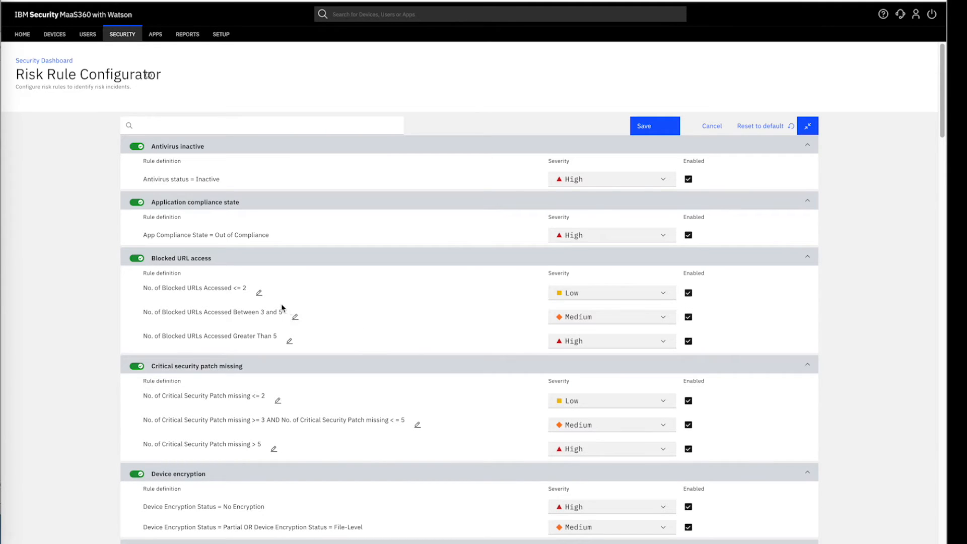
Check the 'No. of Blocked URLs Accessed <= 2' rule's threshold and severity, save, and collapse all rulesets.
click(259, 292)
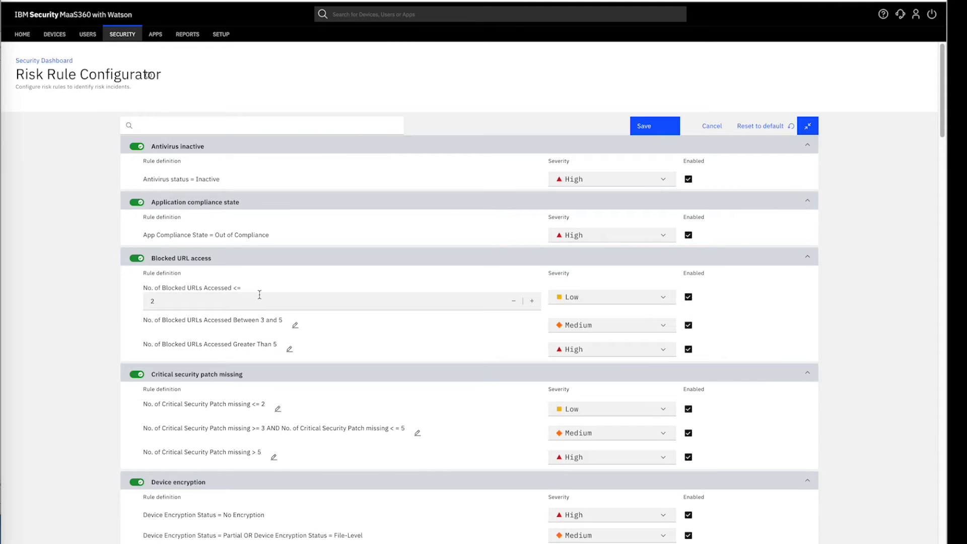
mouse_move(442, 303)
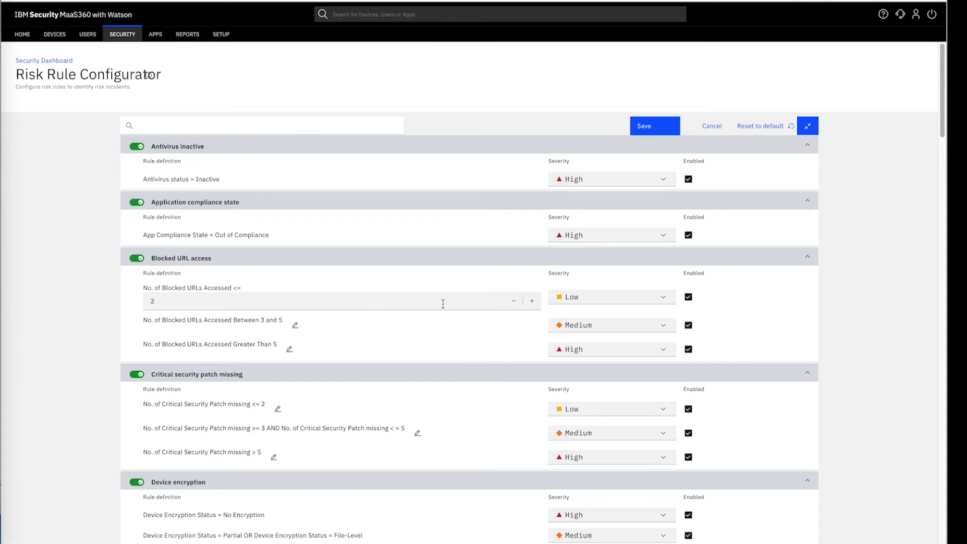
mouse_move(549, 304)
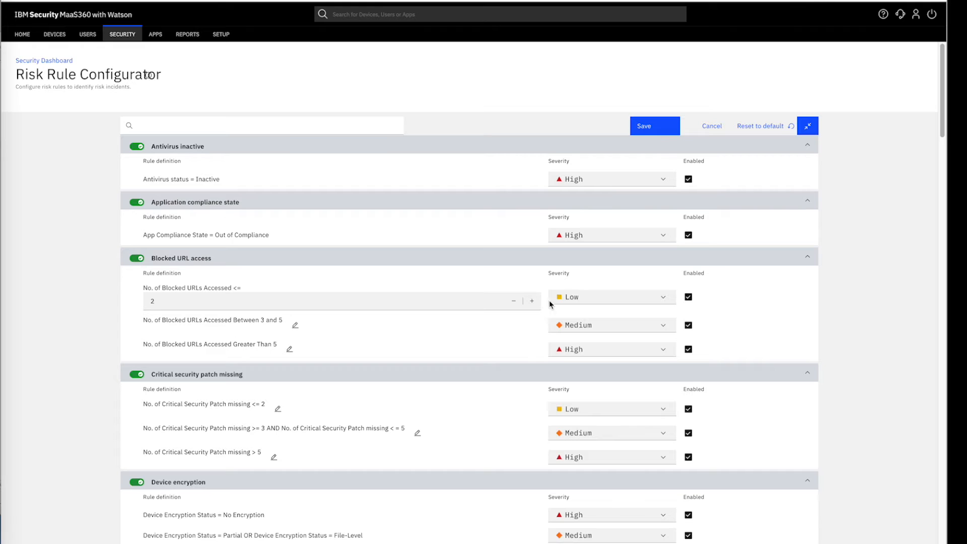
click(610, 296)
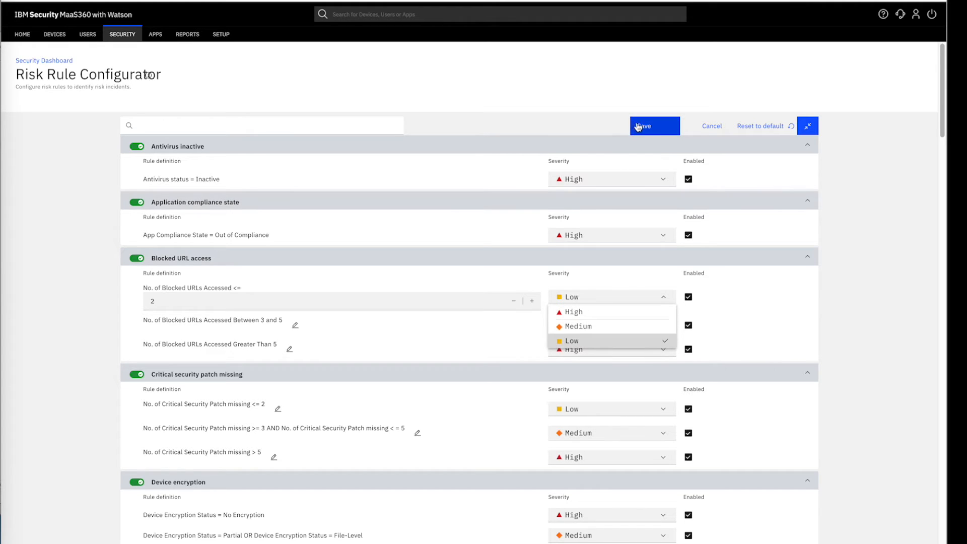
click(653, 126)
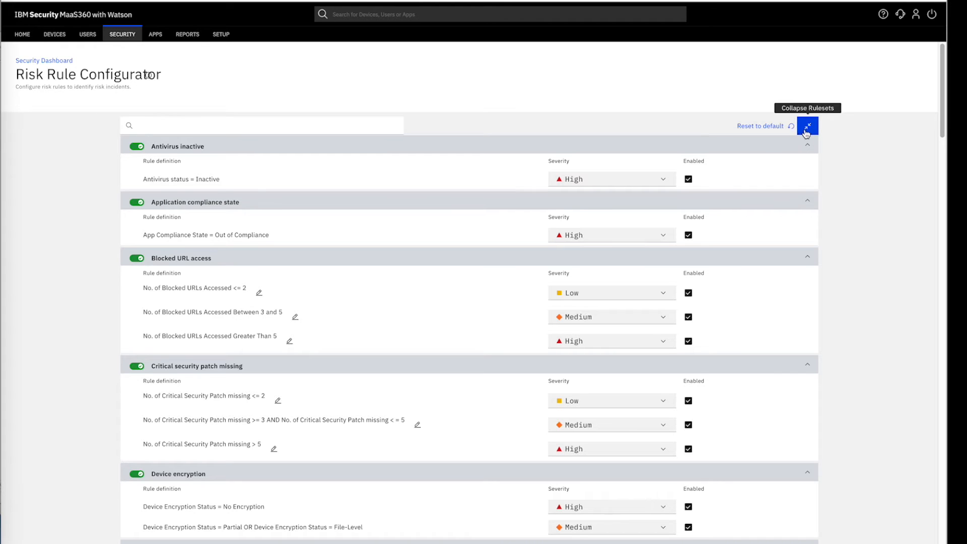
click(806, 125)
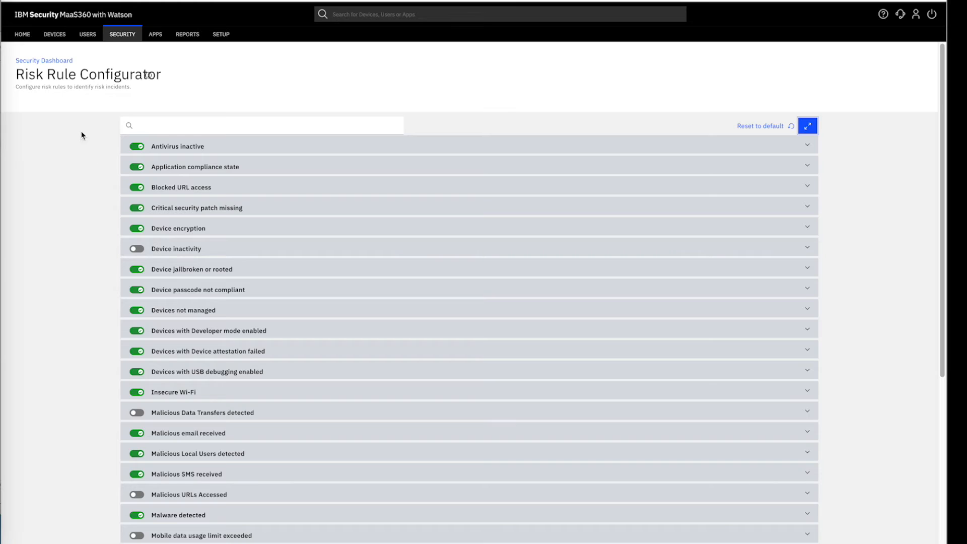
mouse_move(44, 61)
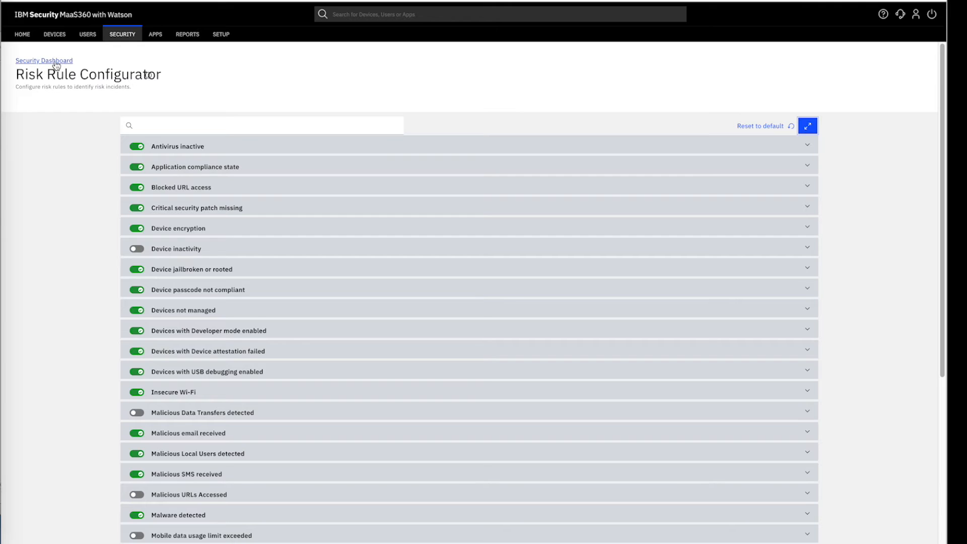
Return to the Security Dashboard and switch risk incidents to the All incidents list.
click(43, 60)
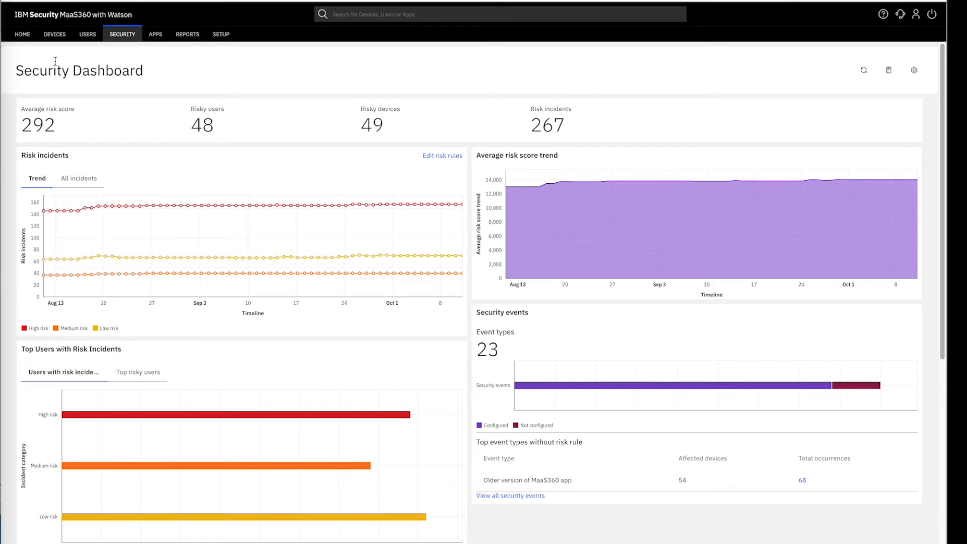
mouse_move(182, 103)
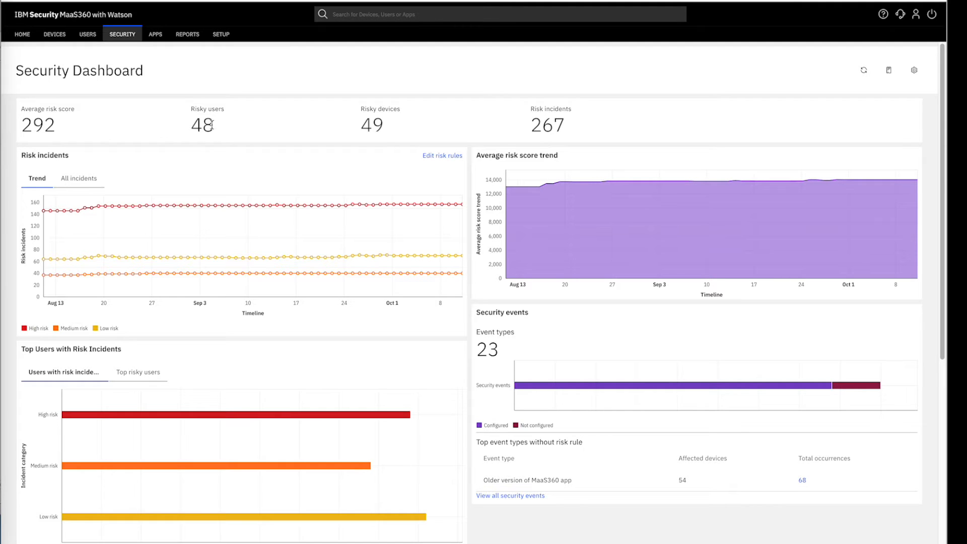
mouse_move(374, 118)
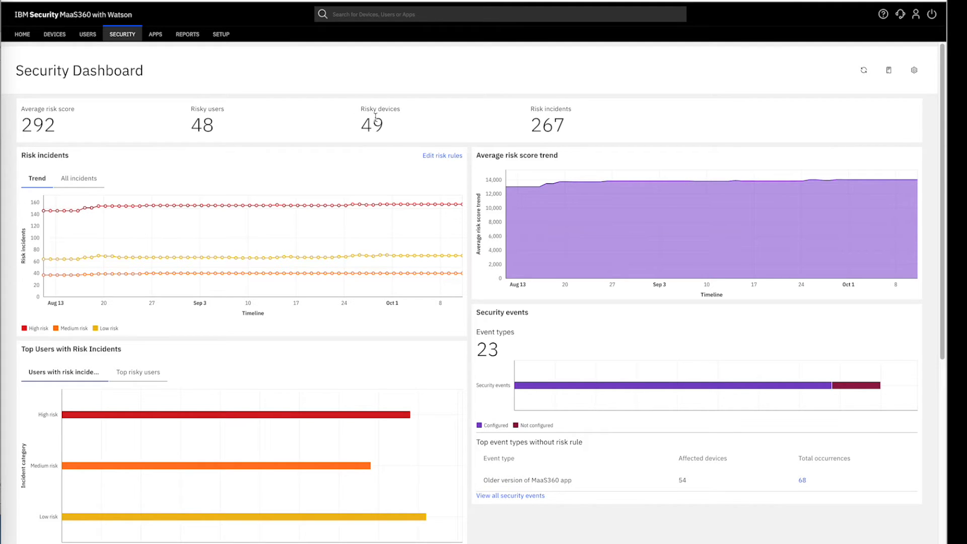
mouse_move(554, 119)
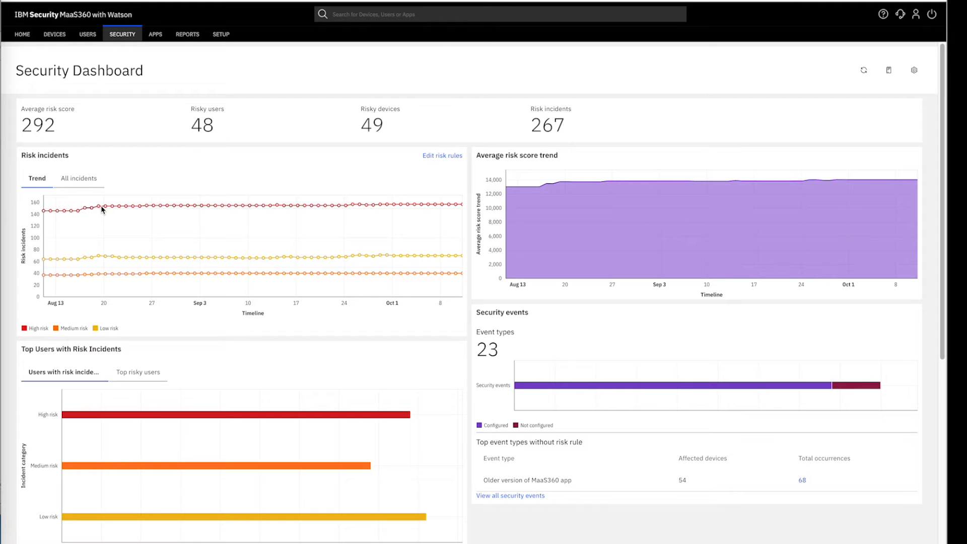
mouse_move(262, 204)
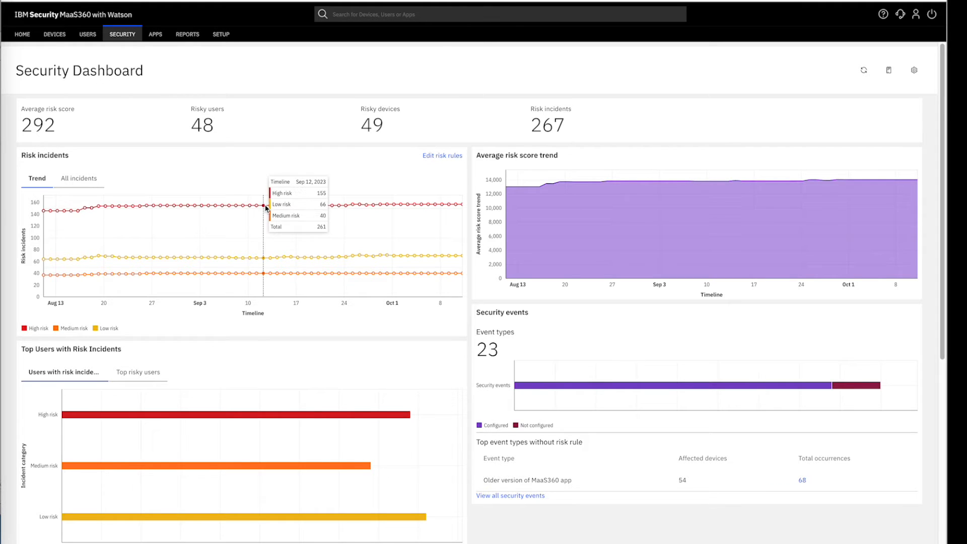
mouse_move(421, 206)
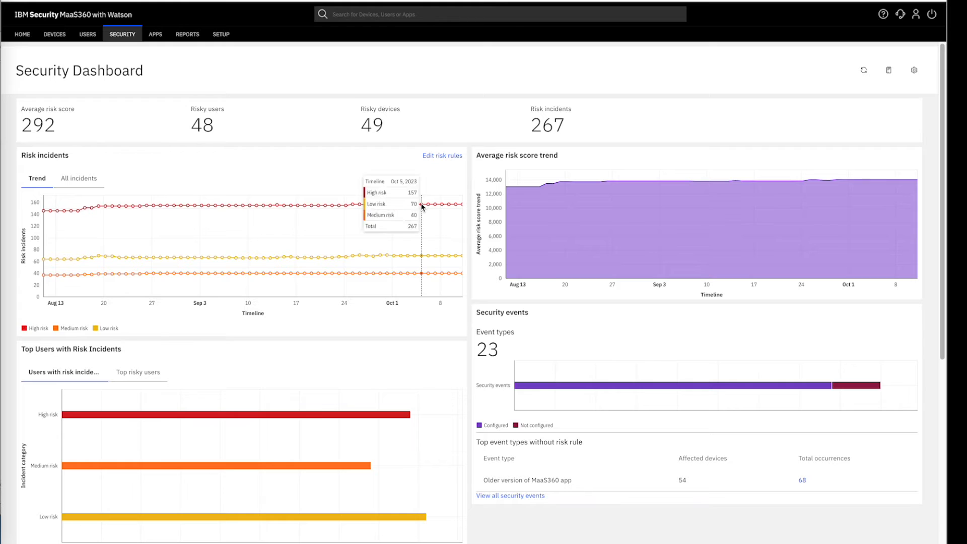
click(79, 179)
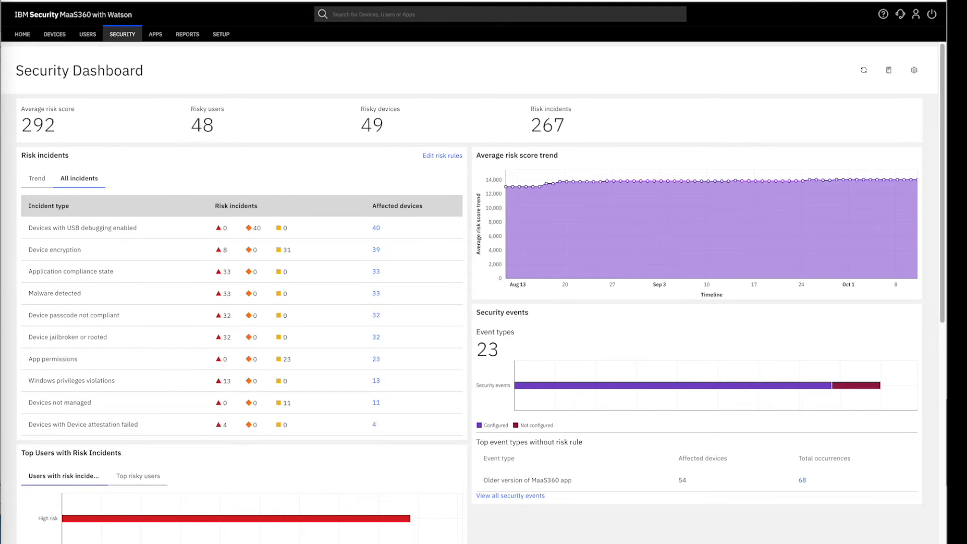
scroll(down, 3)
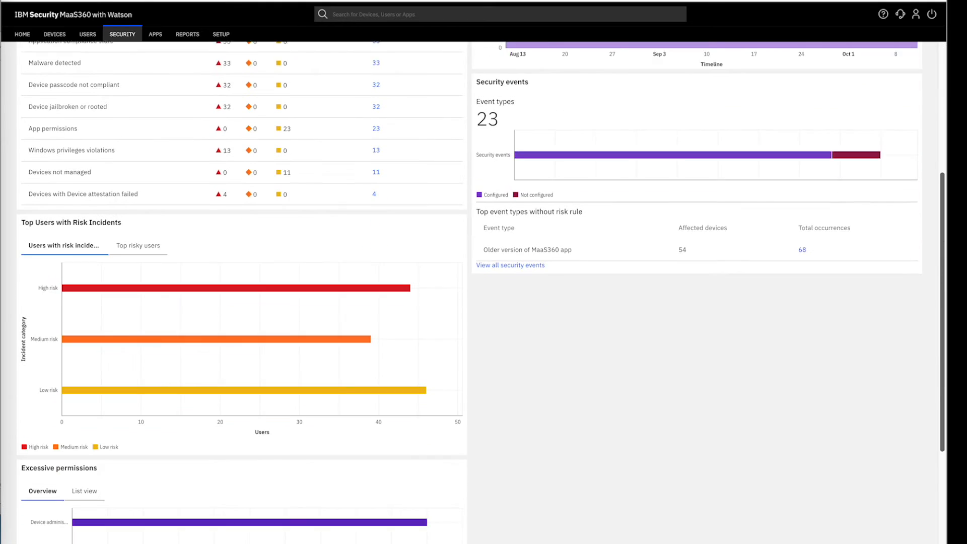
scroll(down, 3)
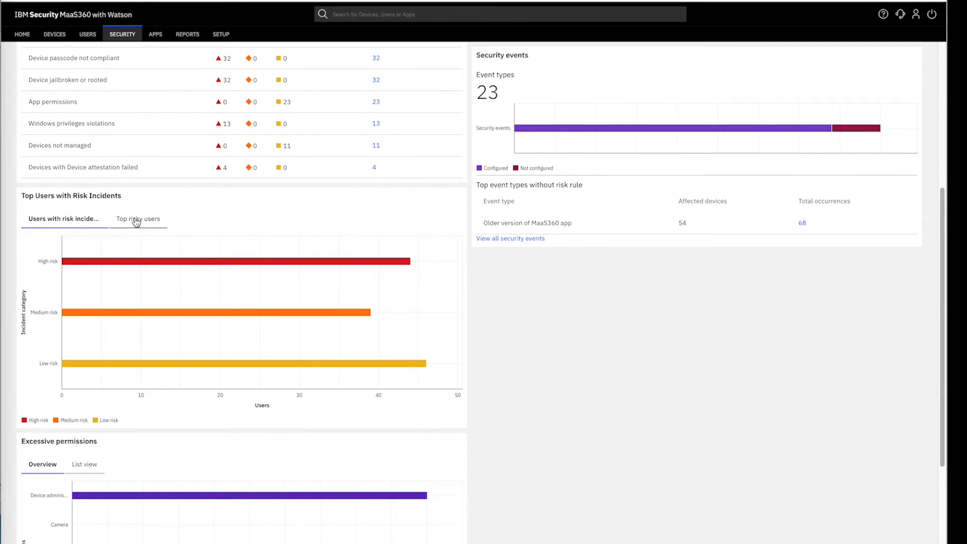
Switch the Top Users with Risk Incidents panel to Top risky users.
click(137, 219)
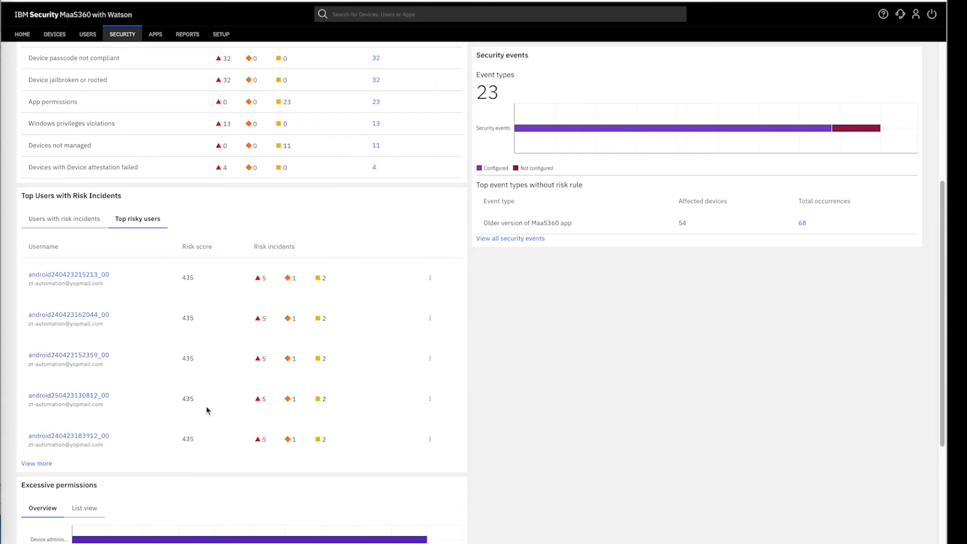
mouse_move(315, 450)
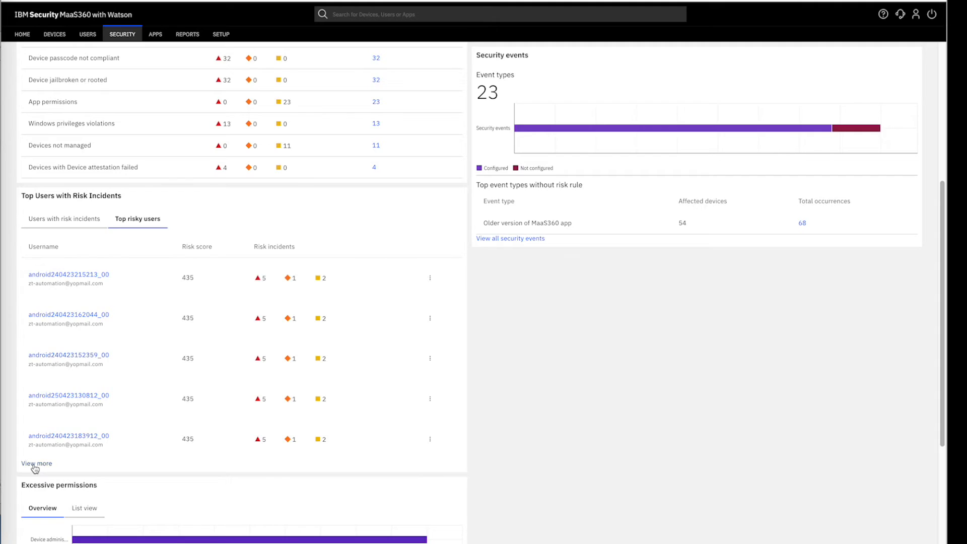
click(37, 464)
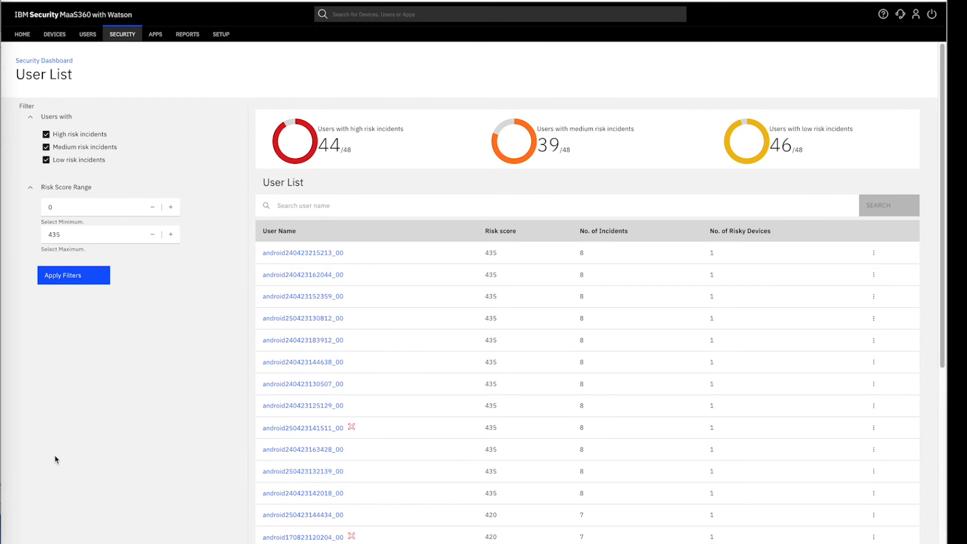
mouse_move(8, 123)
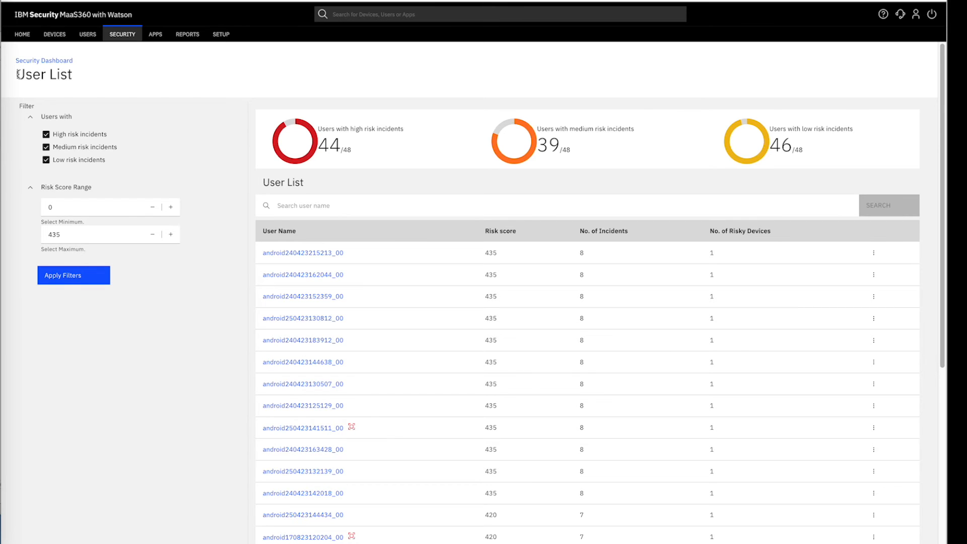
mouse_move(142, 89)
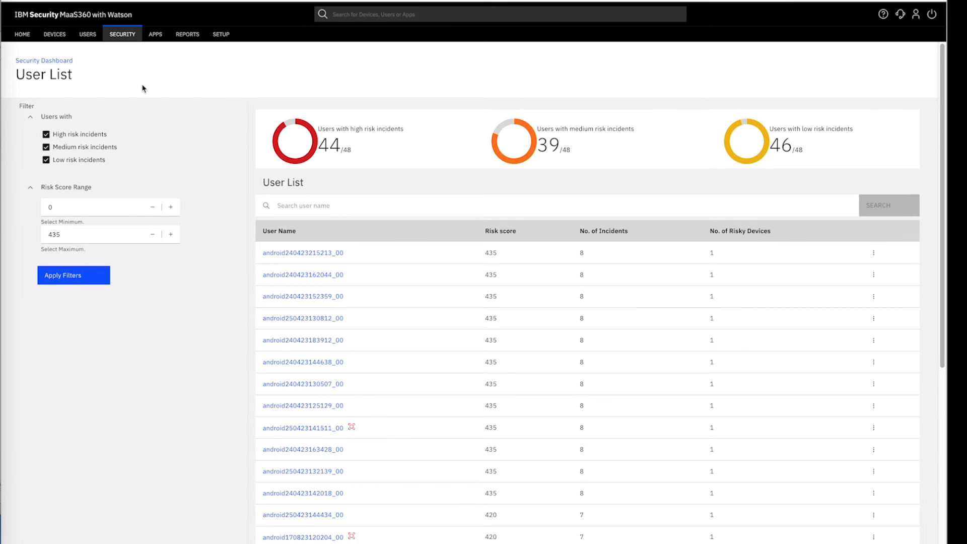
mouse_move(717, 244)
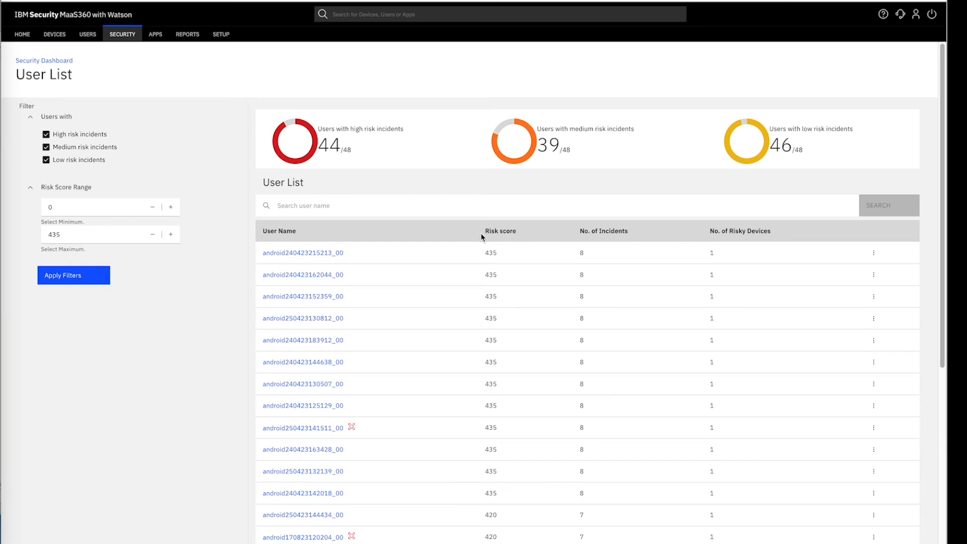
mouse_move(493, 362)
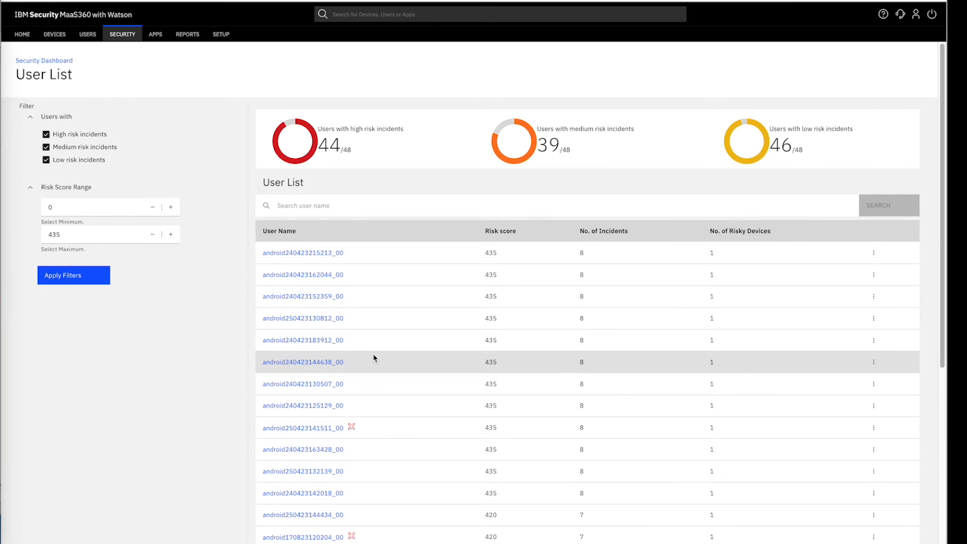
click(302, 252)
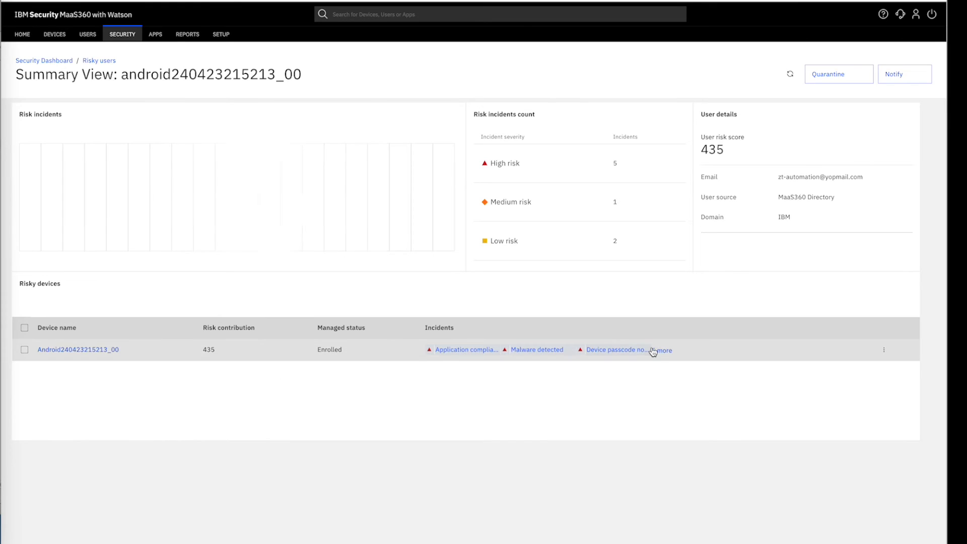
Review the risky device's full incident list via '+ more', then close it.
click(663, 350)
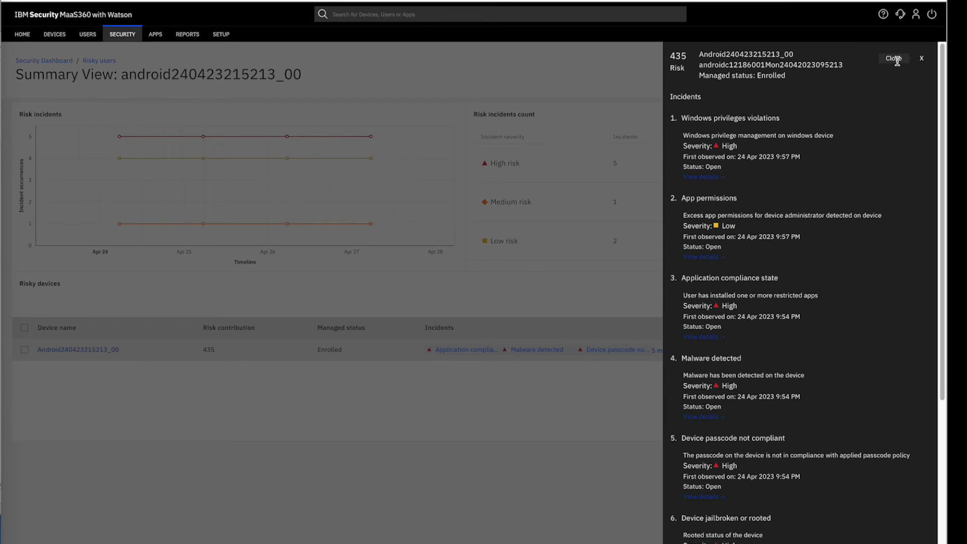
click(892, 58)
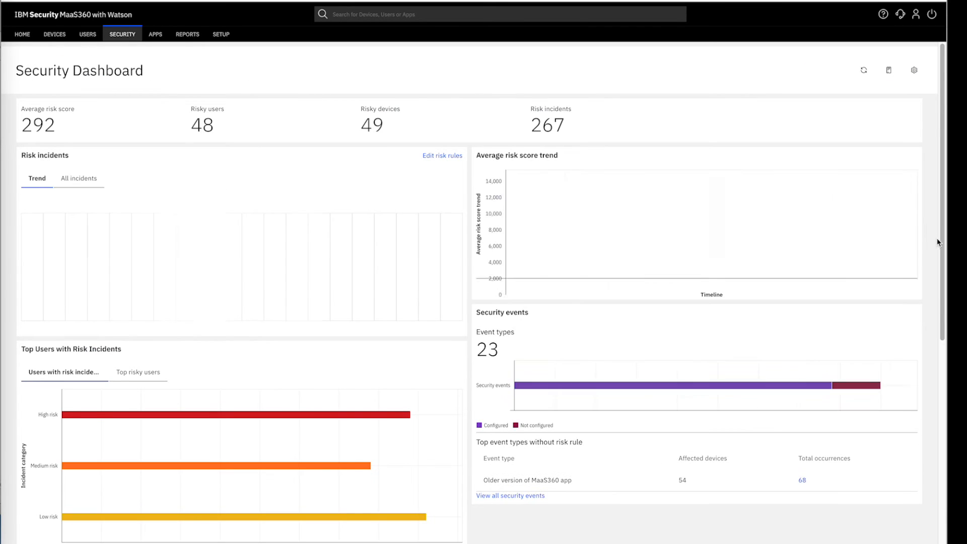
scroll(down, 3)
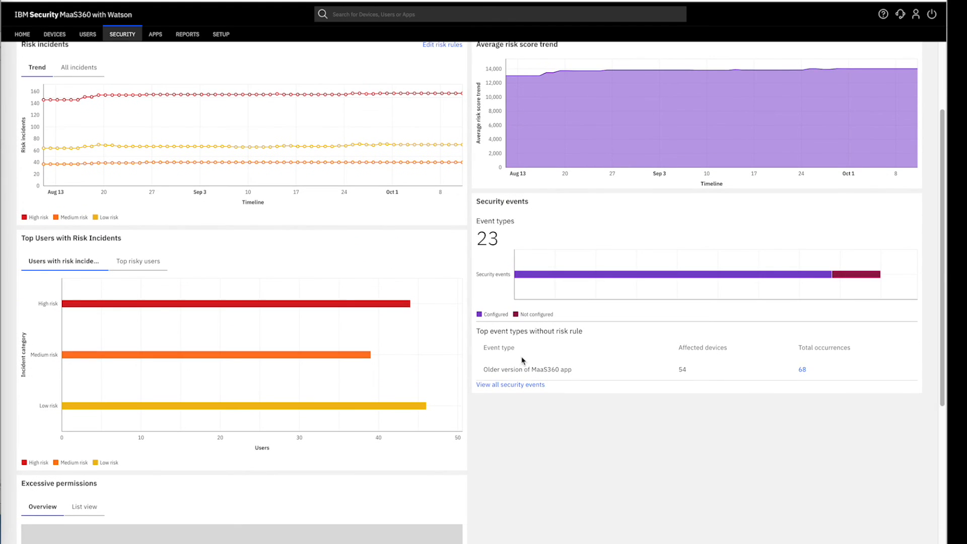
click(509, 384)
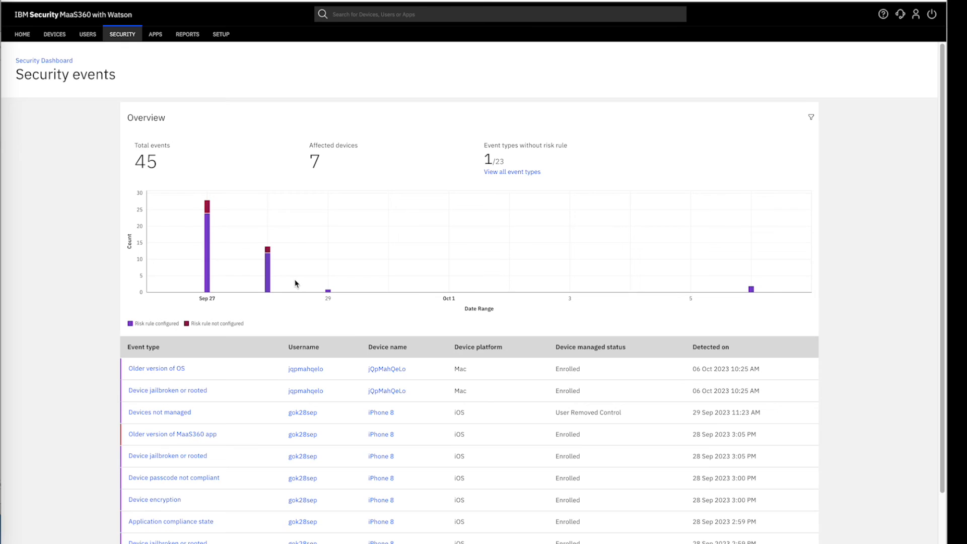
click(43, 60)
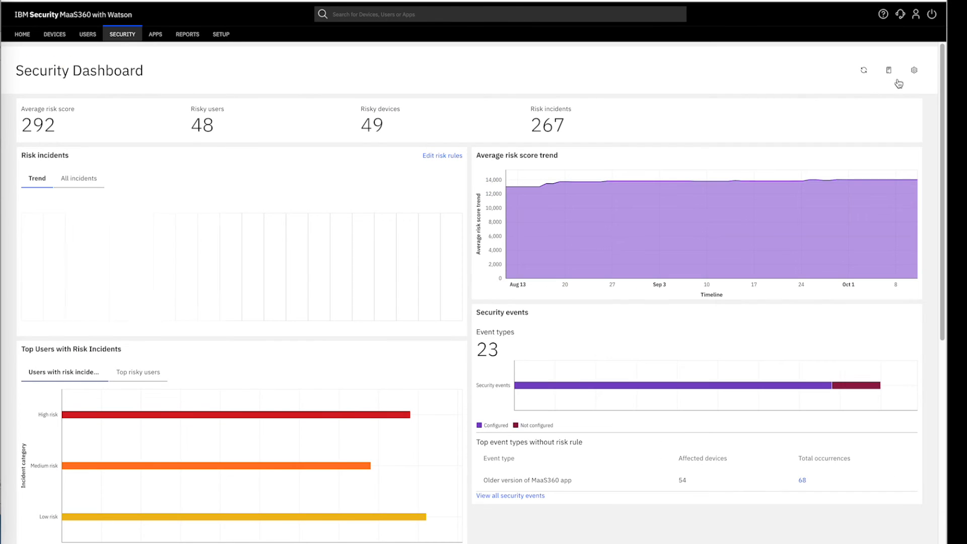
Open Quarantine templates from the settings gear, review Template 1, and return to the Security Dashboard.
click(914, 70)
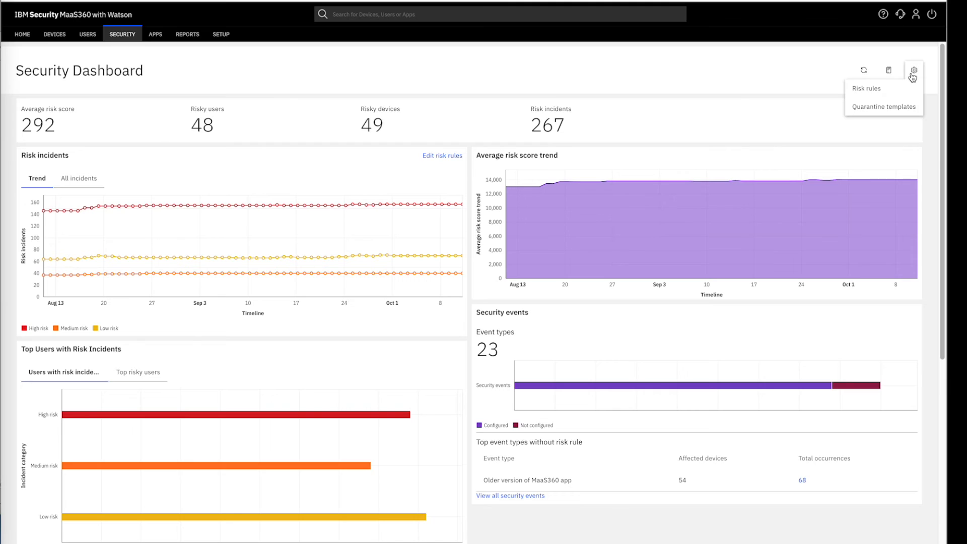
mouse_move(883, 107)
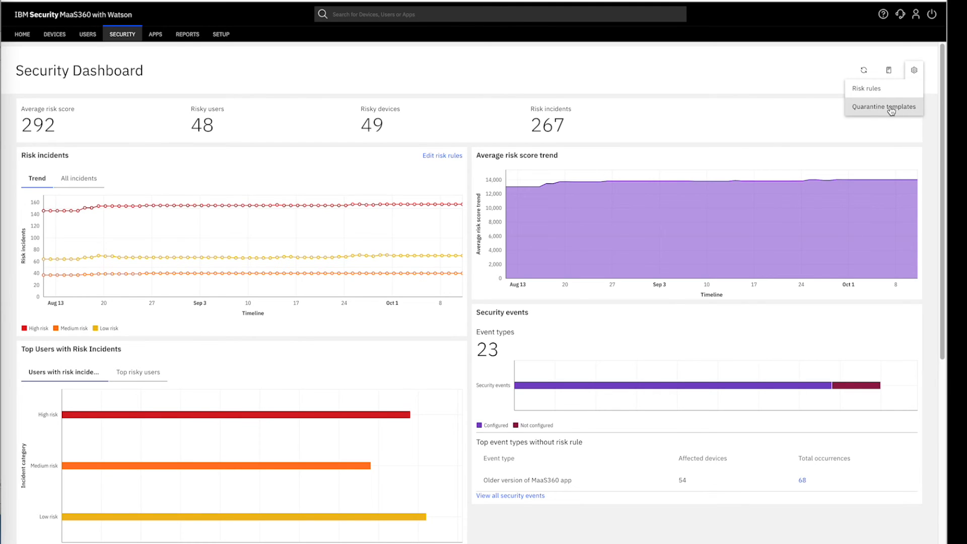
click(883, 107)
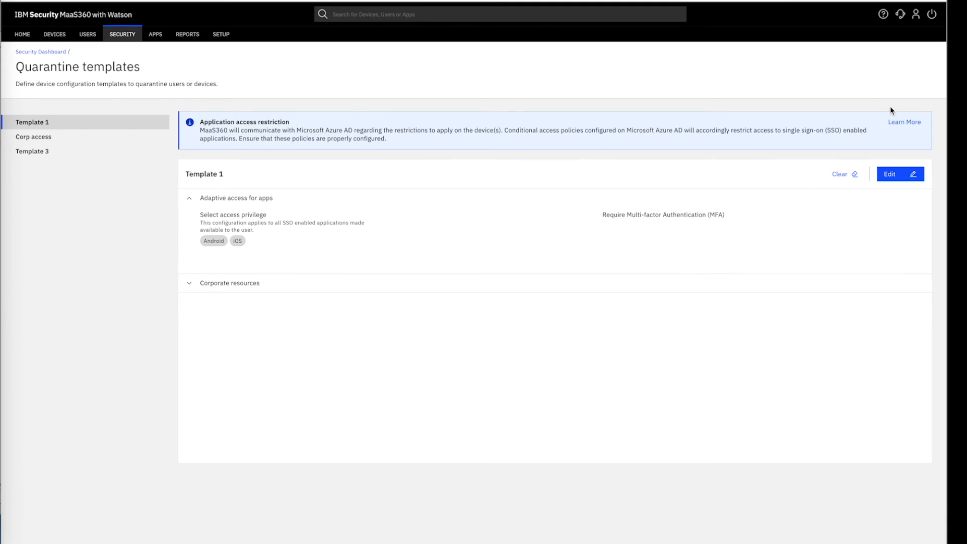
mouse_move(838, 122)
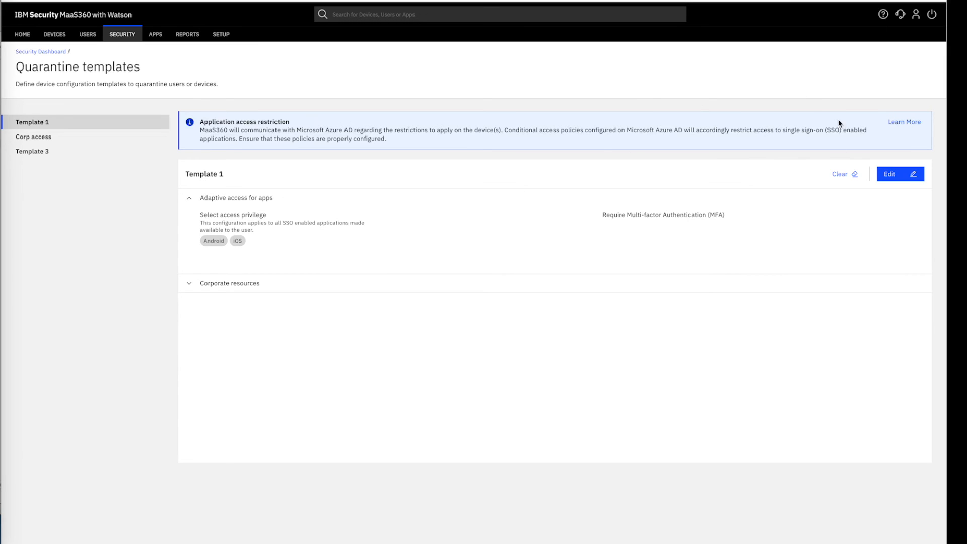
mouse_move(300, 151)
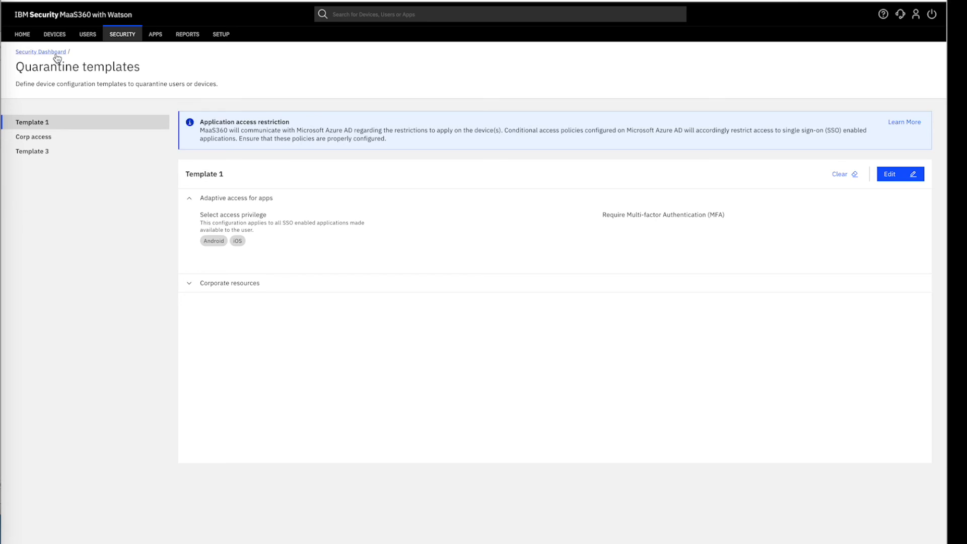
click(41, 51)
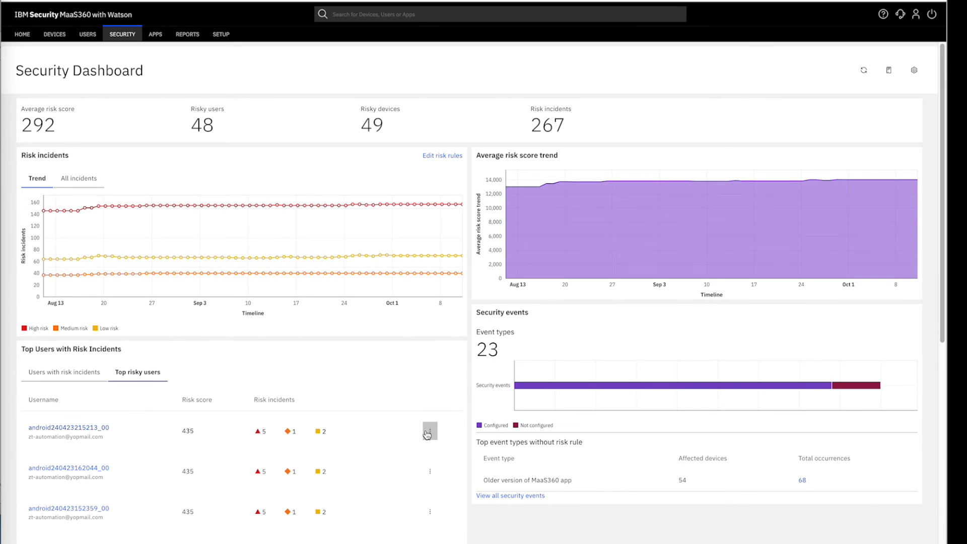
click(429, 430)
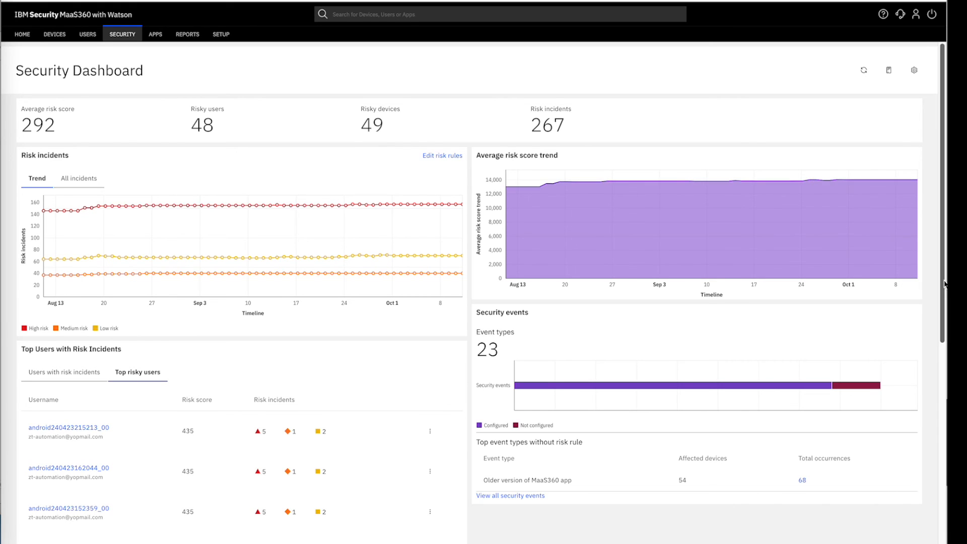
scroll(down, 3)
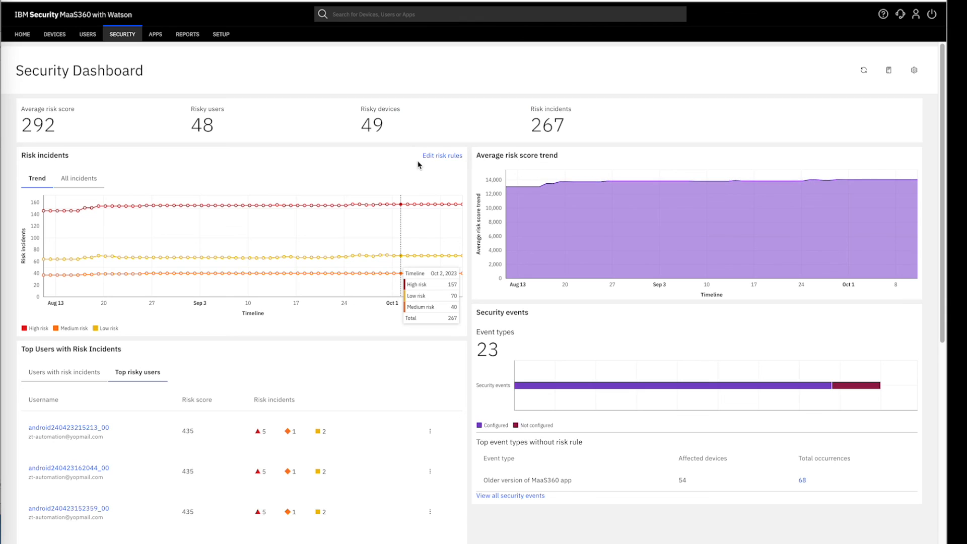
mouse_move(433, 166)
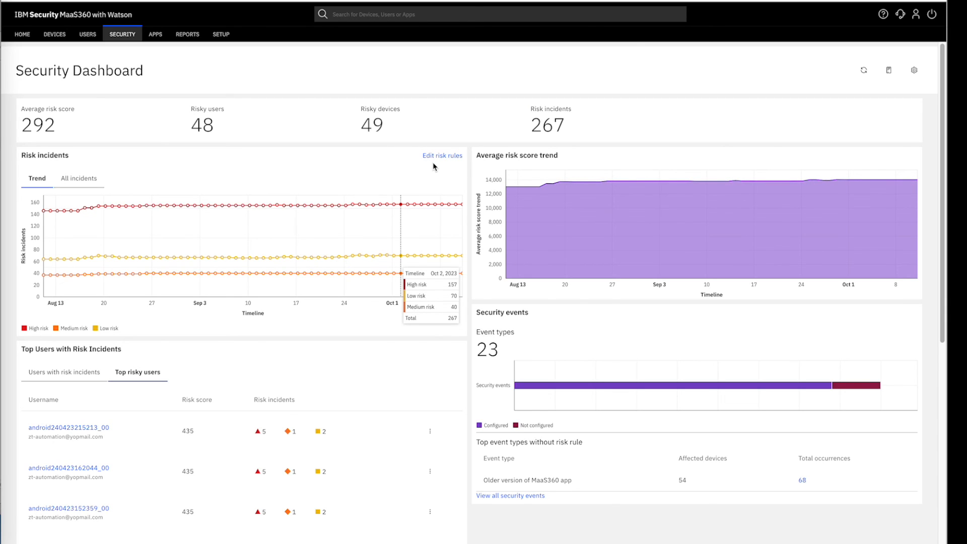
mouse_move(863, 69)
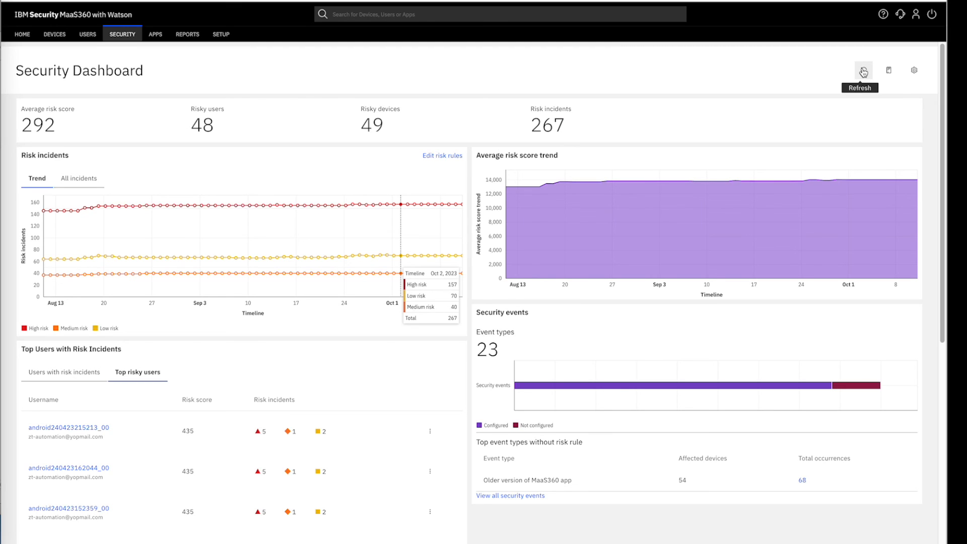
mouse_move(820, 111)
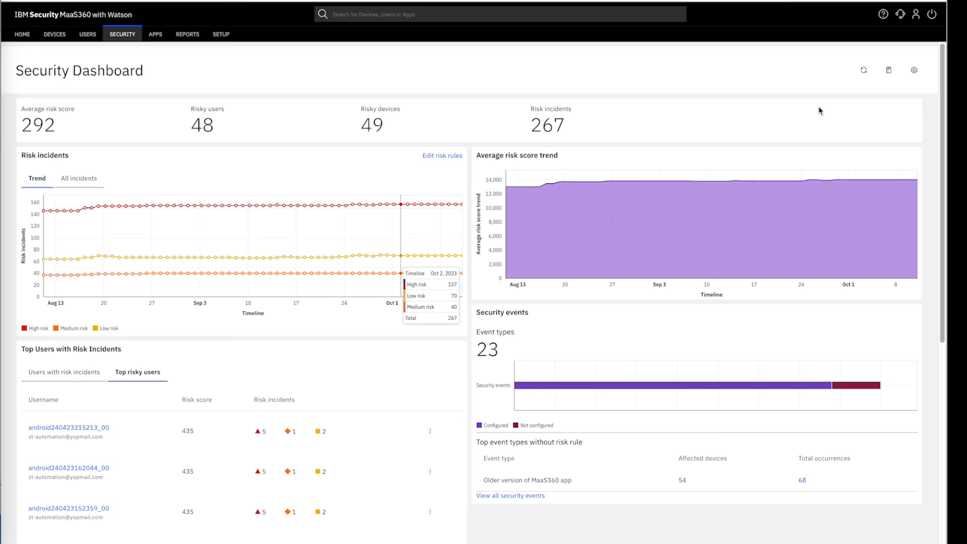
mouse_move(602, 377)
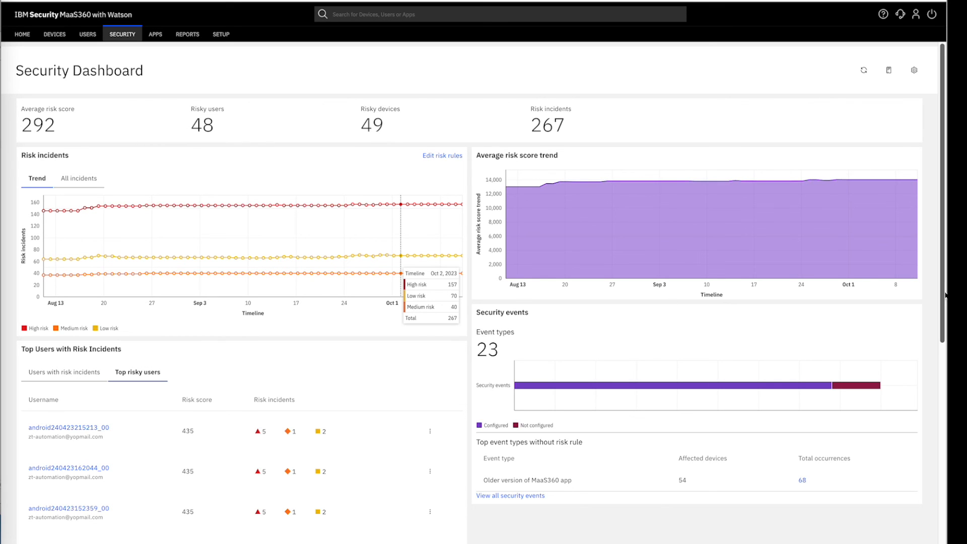
scroll(down, 3)
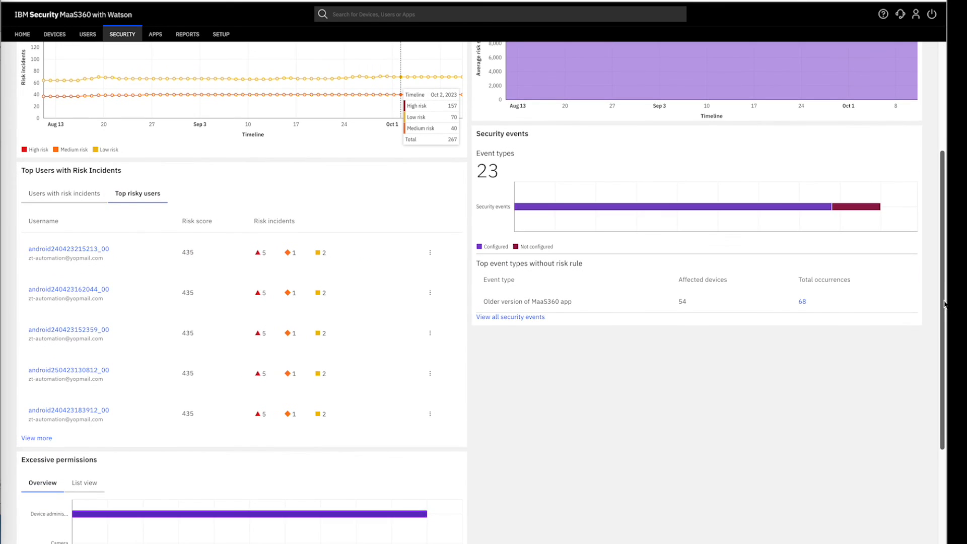